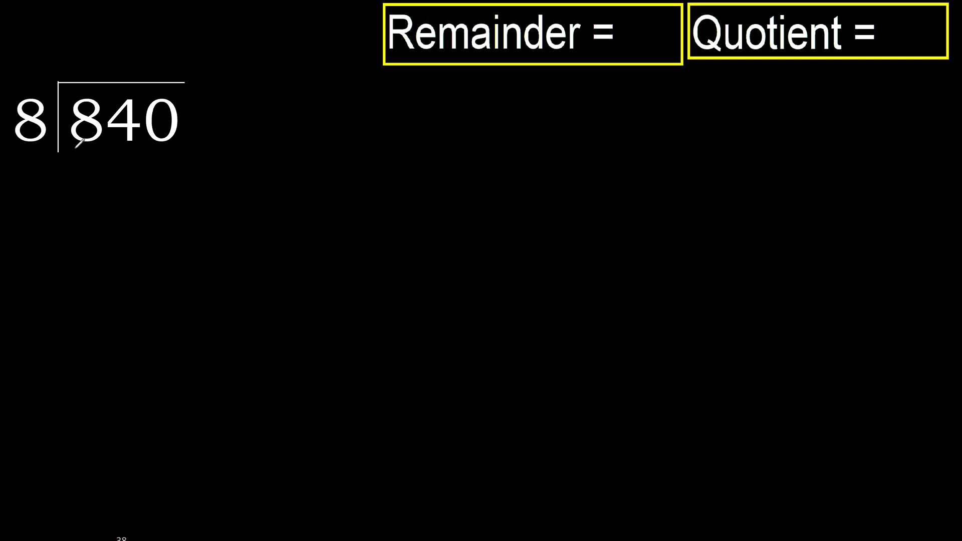
Step: Write the quotient digit 1 above the leading 8 of 840
{"action": "left_click_drag", "start_coordinate": [37, 144], "coordinate": [92, 144]}
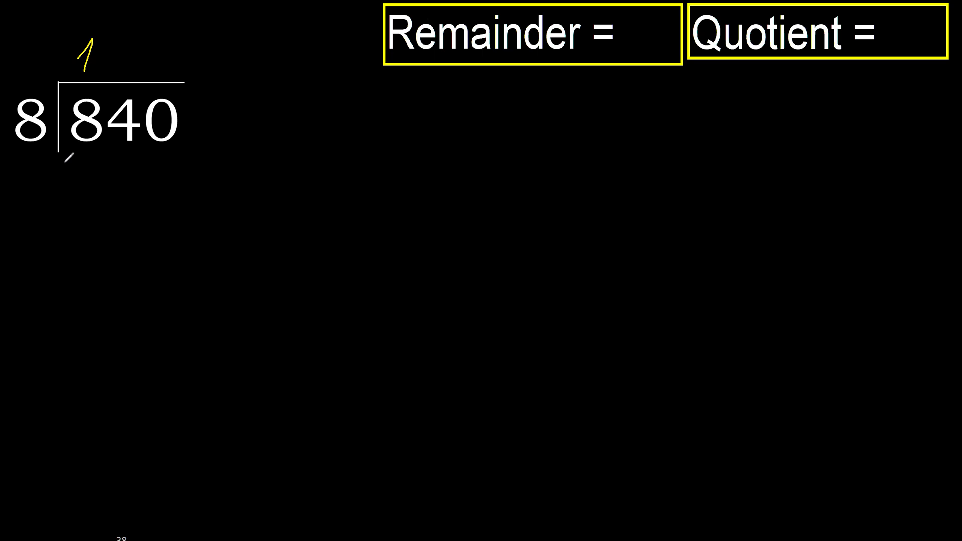
Step: Write 8 under the first digit, subtract to 0, scribble it out and bring down the 4
{"action": "left_click_drag", "start_coordinate": [104, 92], "coordinate": [81, 171]}
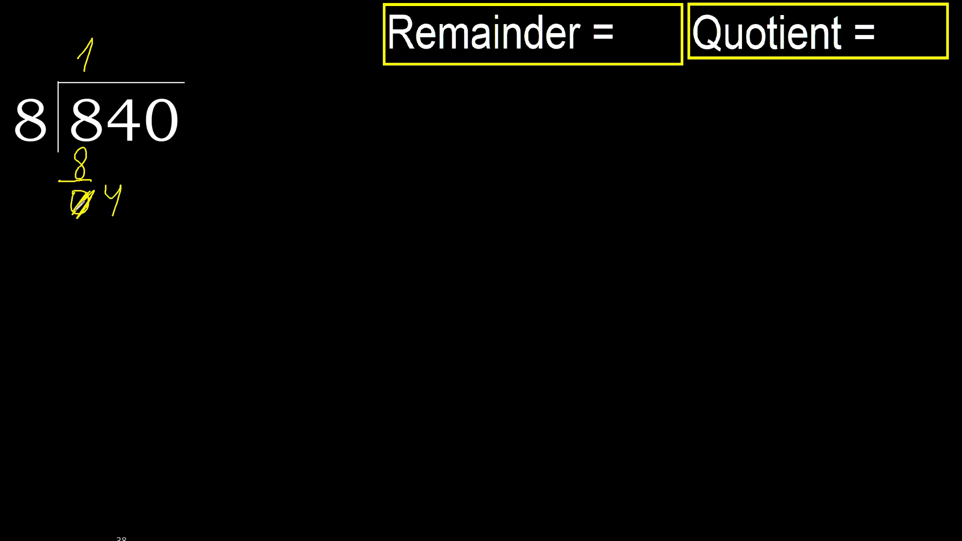
{"action": "left_click_drag", "start_coordinate": [64, 202], "coordinate": [87, 197]}
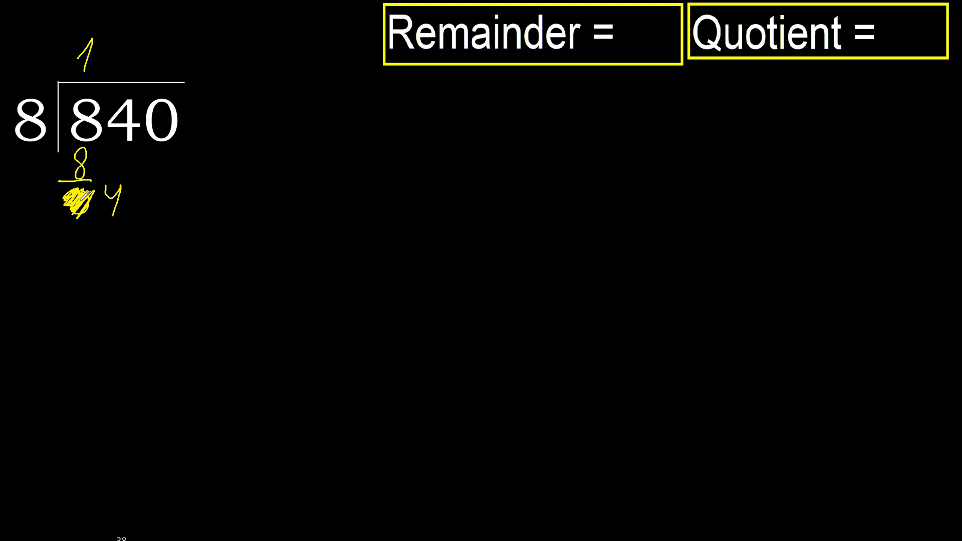
{"action": "left_click_drag", "start_coordinate": [93, 179], "coordinate": [119, 211]}
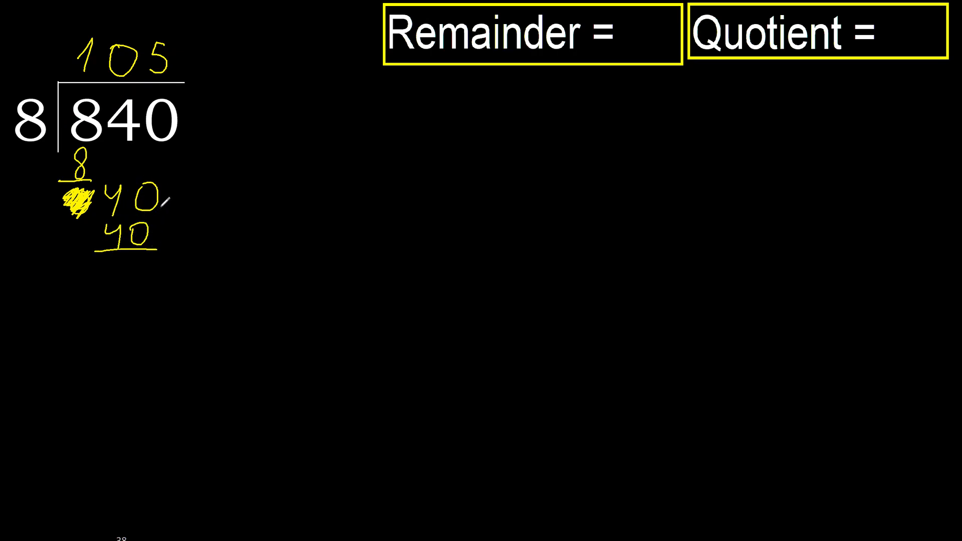
Step: Write the final 0 under 40 after subtracting 40 from 40, quotient 105
{"action": "left_click_drag", "start_coordinate": [129, 251], "coordinate": [145, 270]}
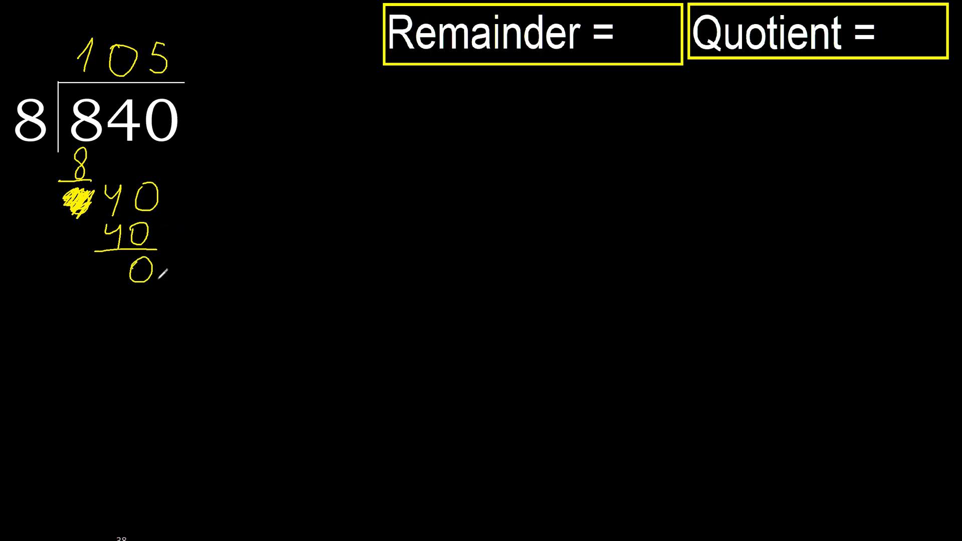
Step: Fill in 0 as the answer after 'Remainder ='
{"action": "type", "text": "0"}
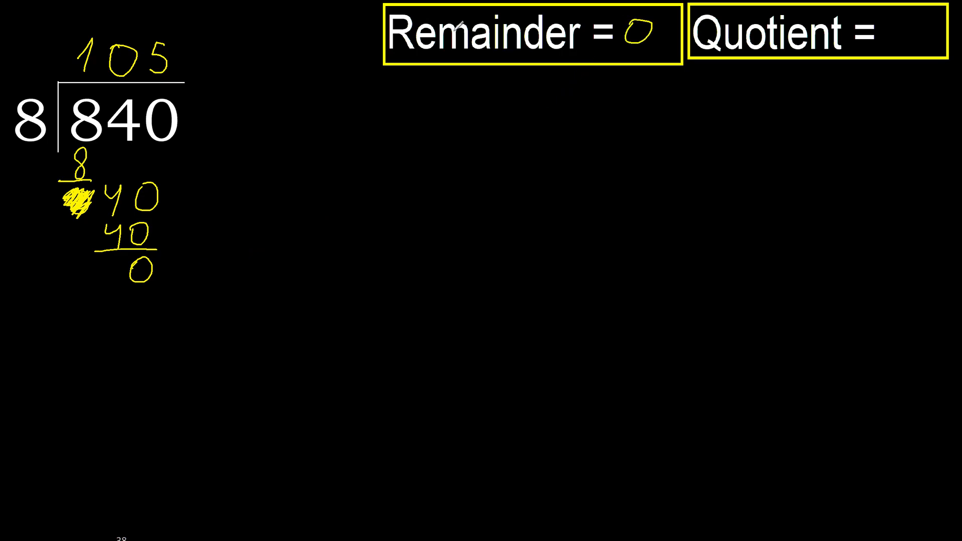
{"action": "mouse_move", "coordinate": [896, 24]}
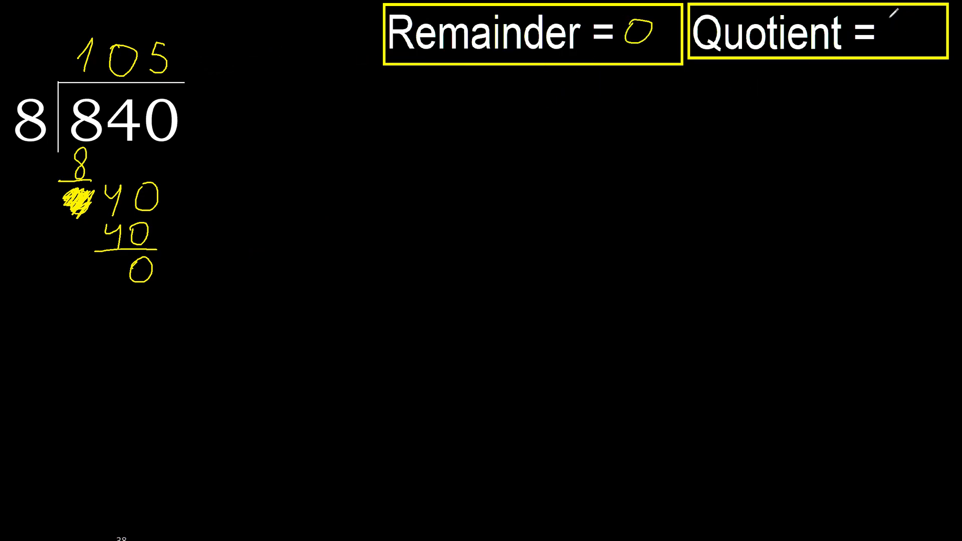